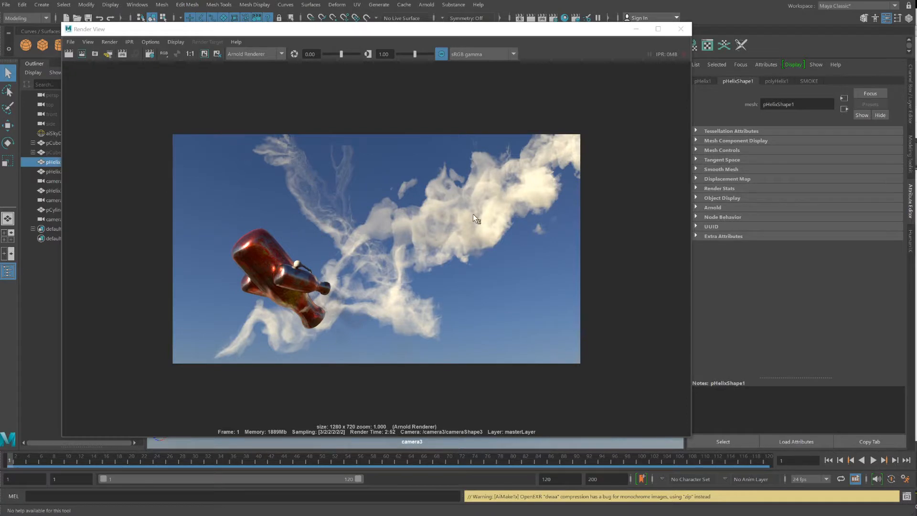
mouse_move(443, 270)
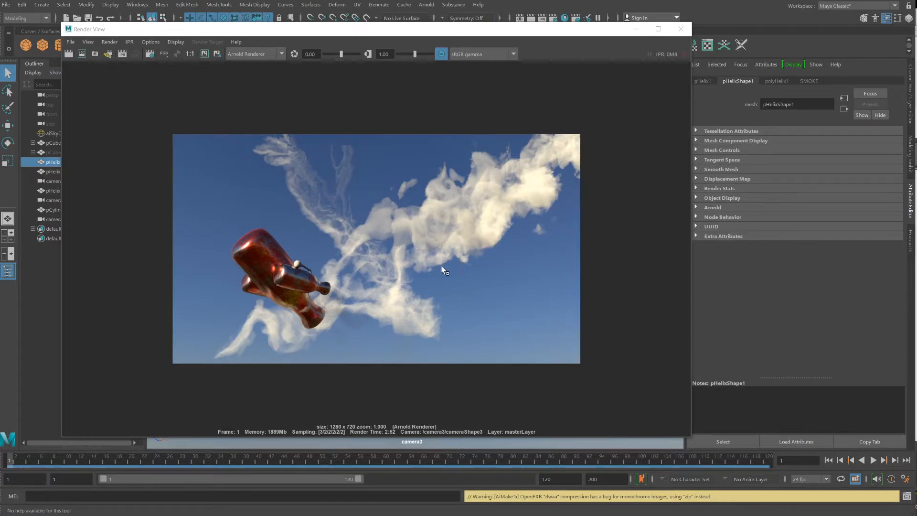
mouse_move(512, 166)
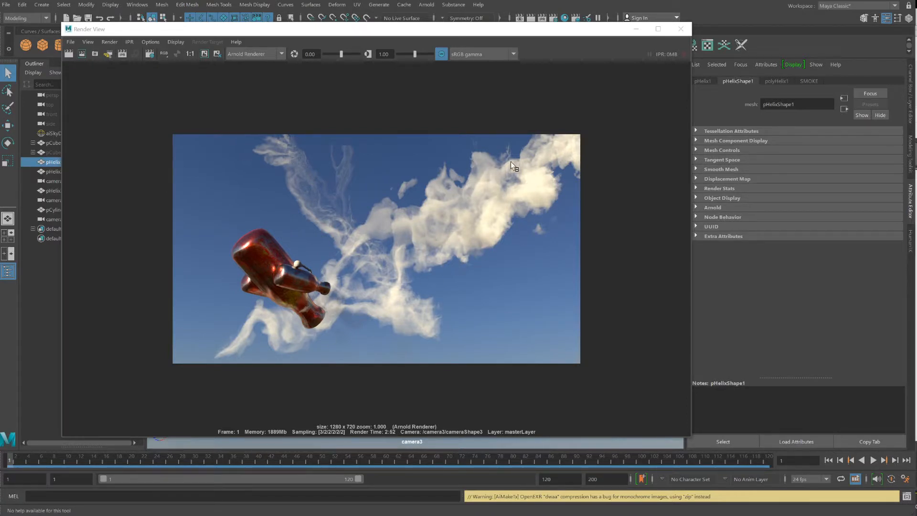
mouse_move(363, 248)
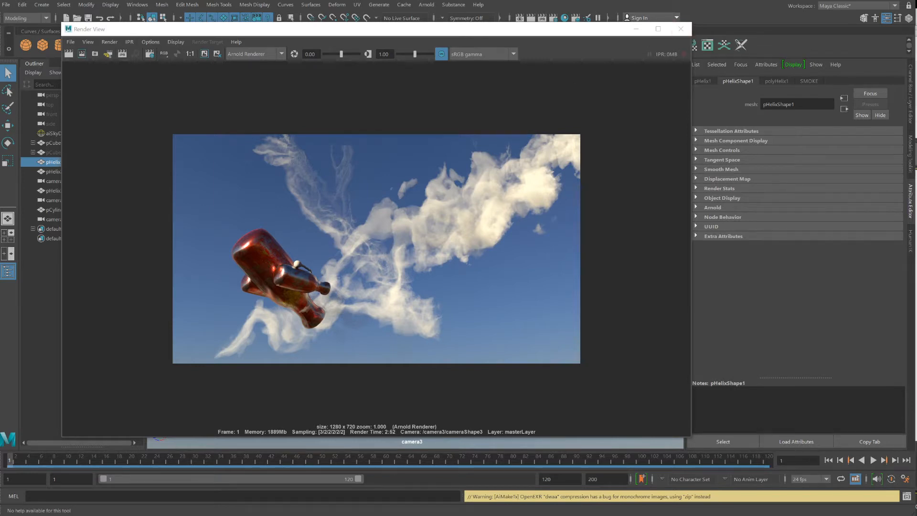
Close the Arnold Render View and select one of the green smoke meshes.
left_click(679, 29)
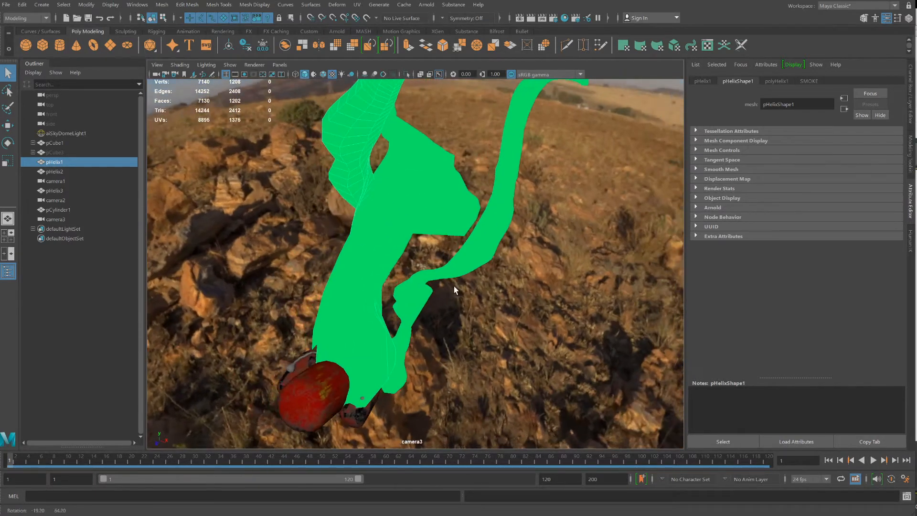
left_click(54, 171)
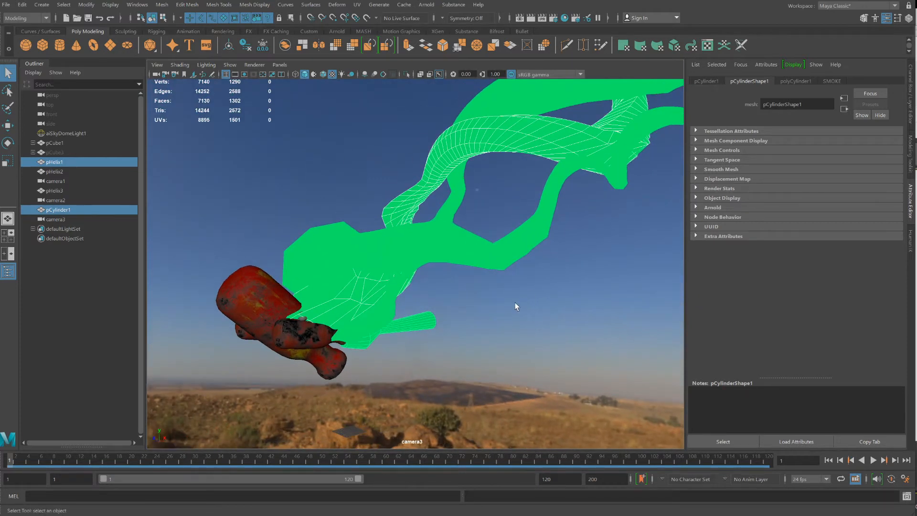
Start a new scene and add a Helix polygon primitive beside the sphere.
left_click(7, 5)
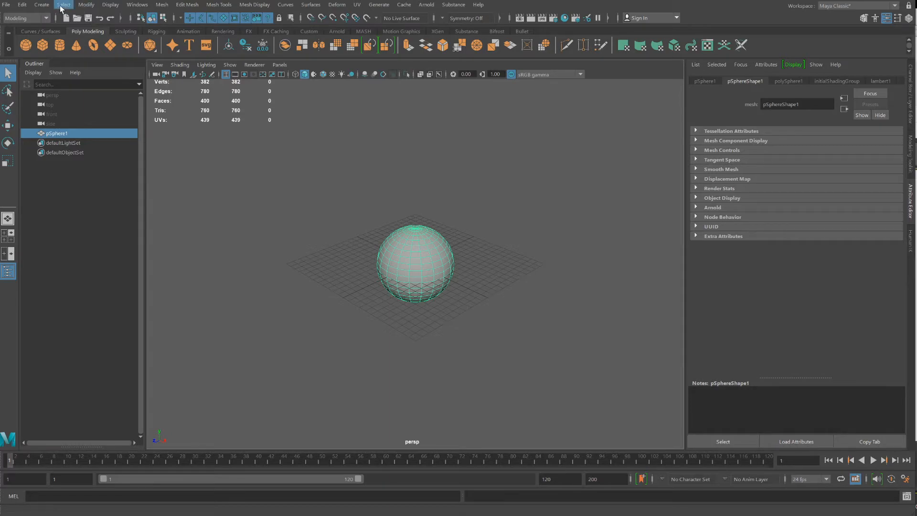
left_click(63, 5)
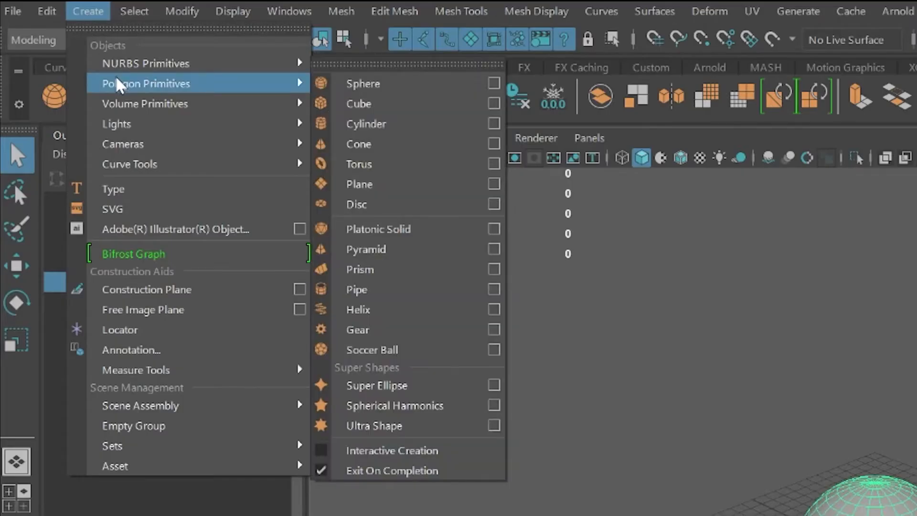
mouse_move(358, 310)
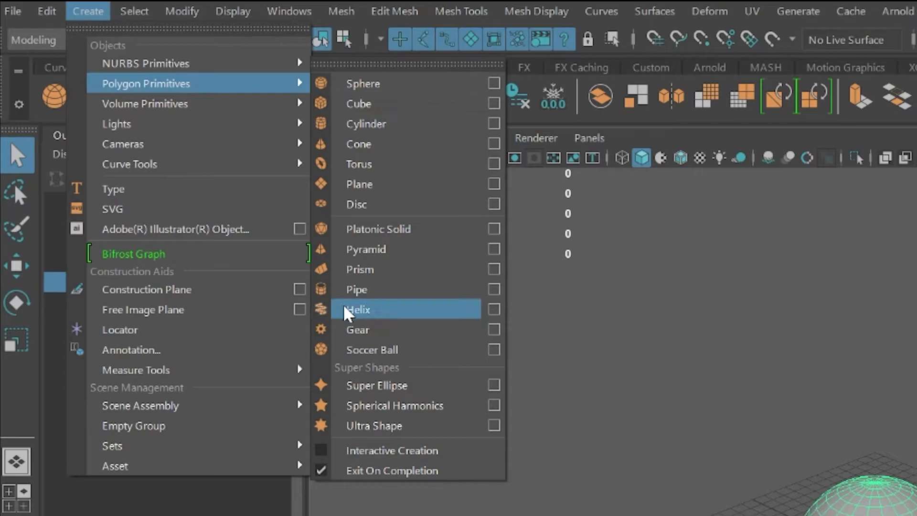
left_click(356, 309)
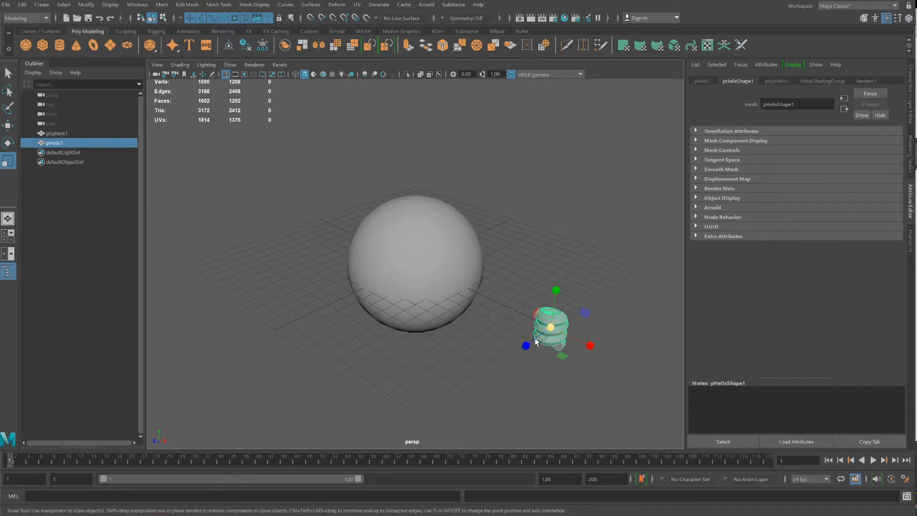
On polyHelix1 set Height to about 7.852 and Width to about 1.644.
left_click(776, 80)
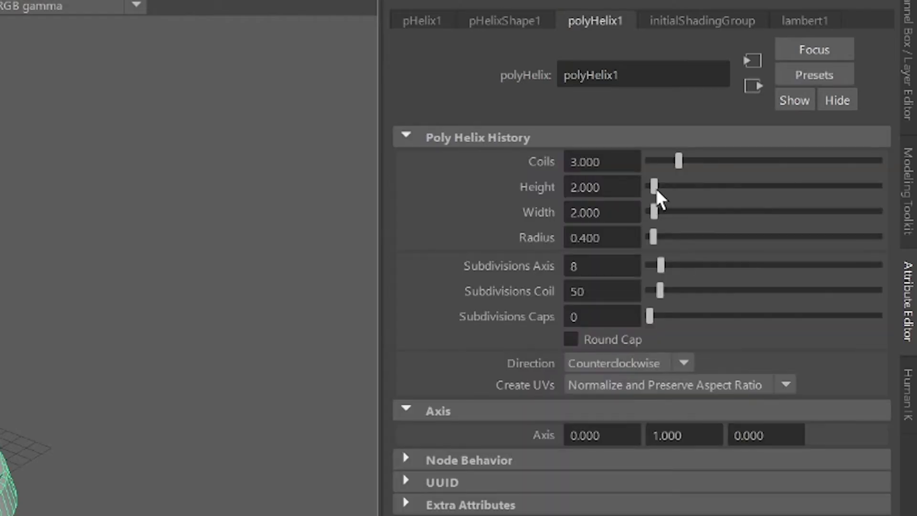
left_click_drag(654, 185, 671, 186)
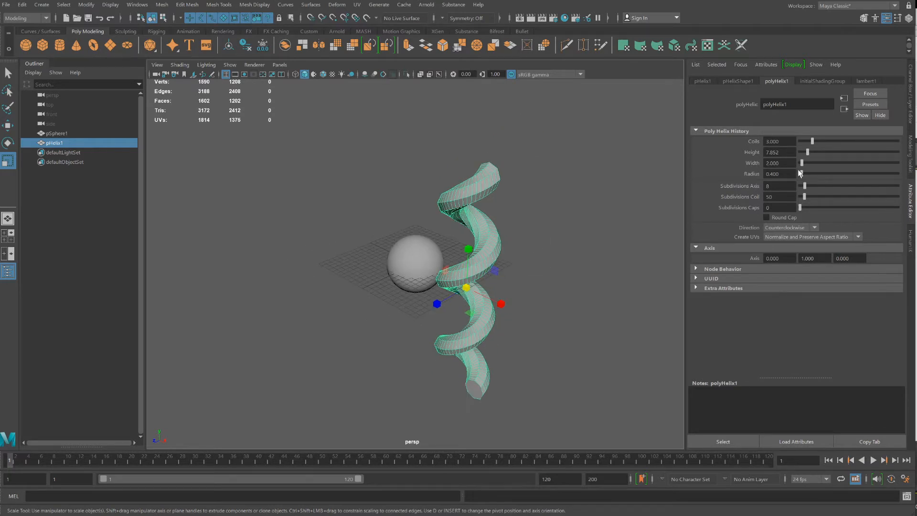
left_click_drag(802, 163, 801, 163)
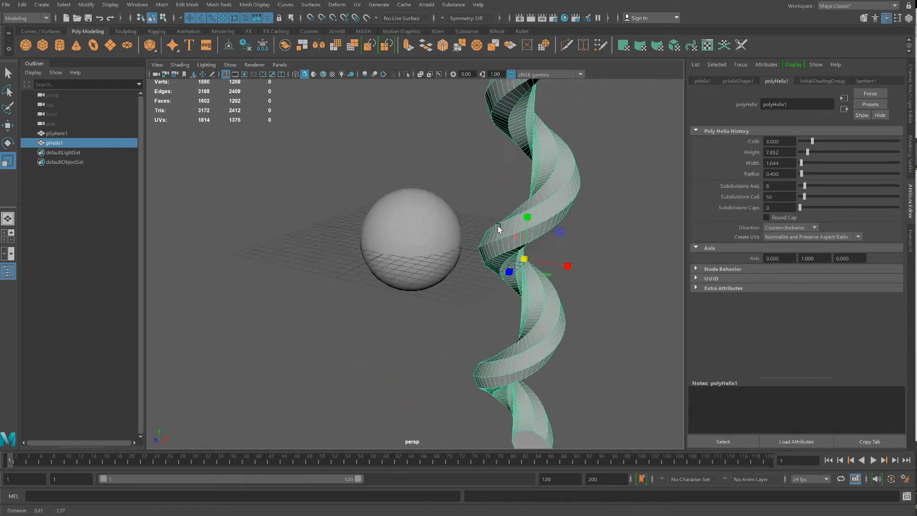
With soft selection, widen the helix's bottom vertices and shrink the top into a thin tip.
right_click(497, 228)
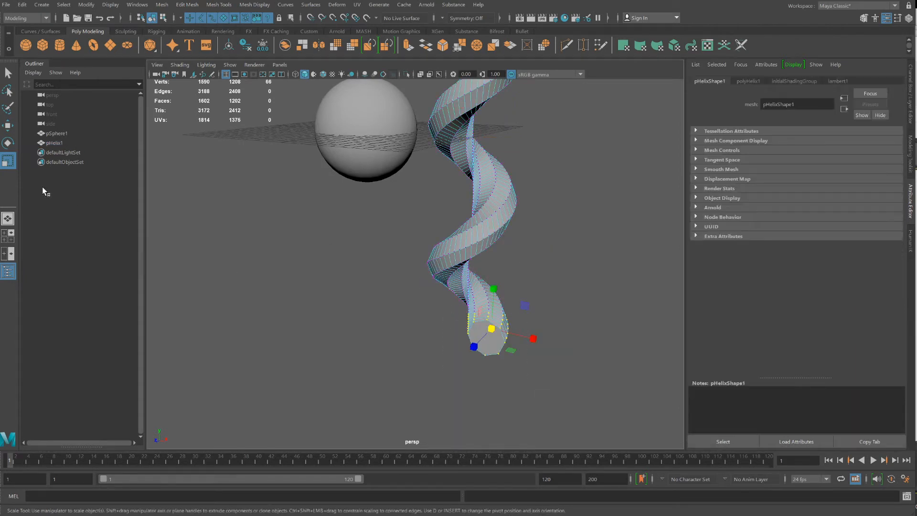
key("b")
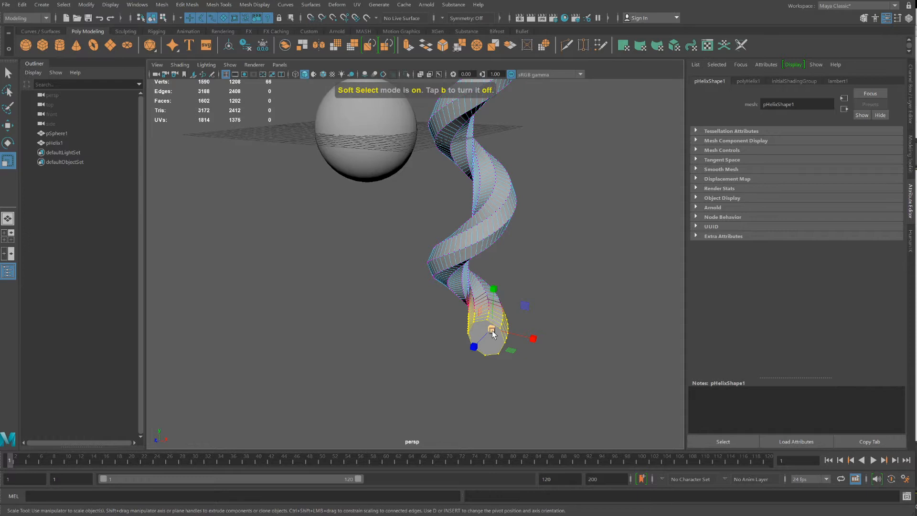
left_click_drag(532, 338, 530, 339)
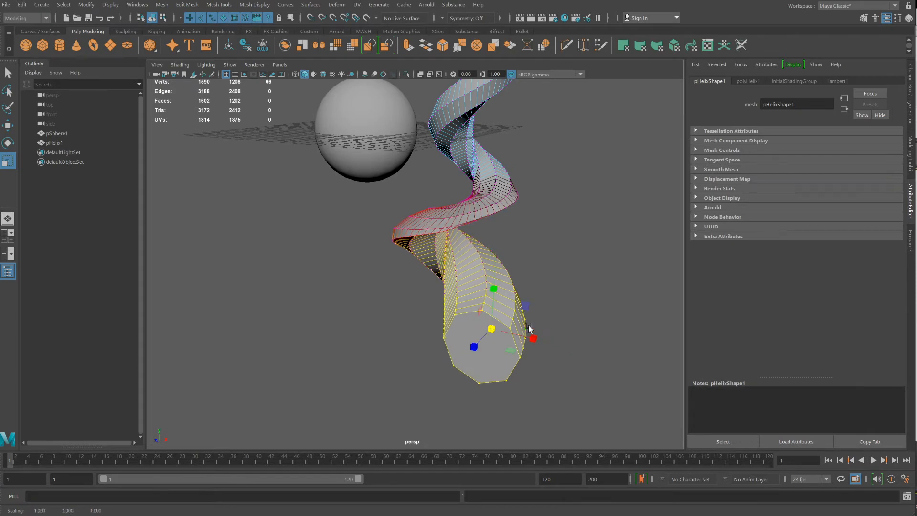
left_click_drag(527, 328, 533, 309)
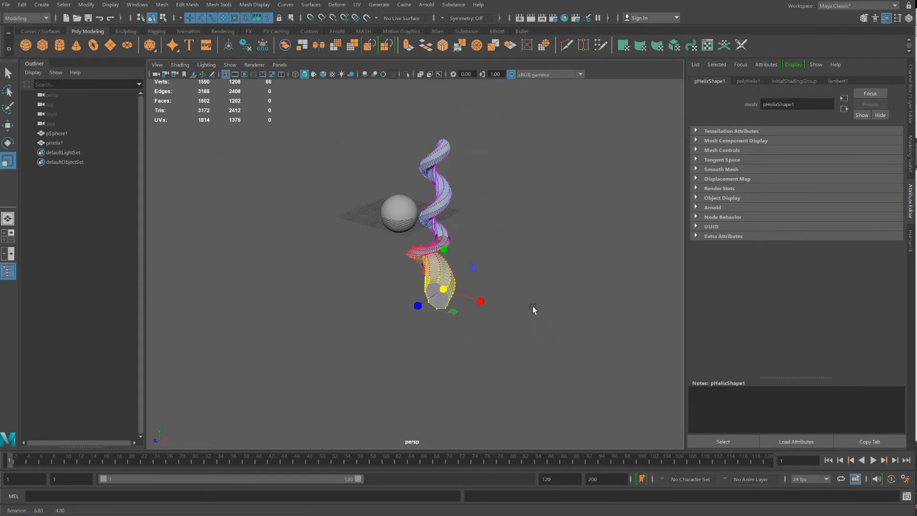
left_click_drag(533, 310, 467, 171)
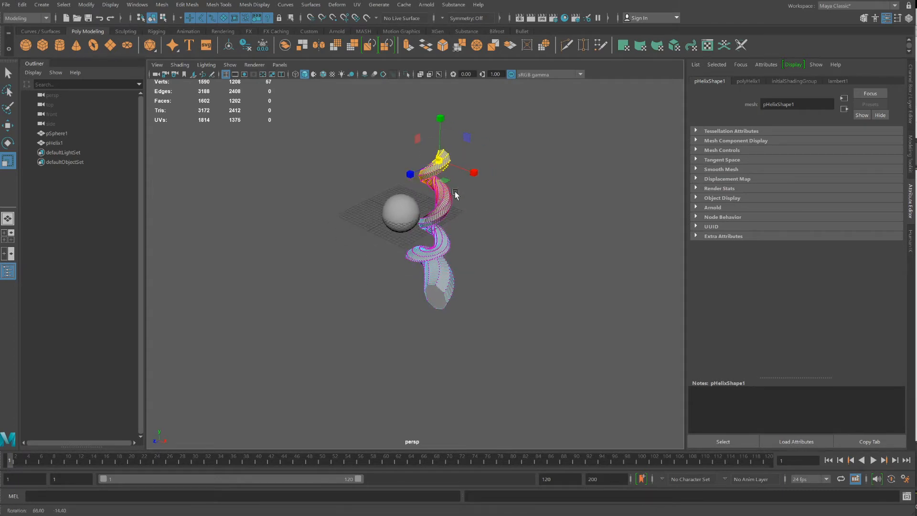
left_click_drag(445, 188, 439, 163)
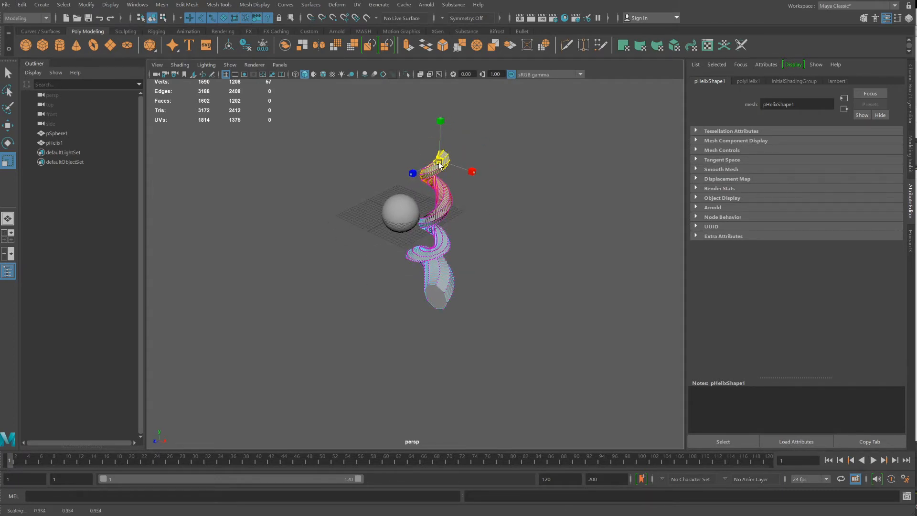
right_click(445, 210)
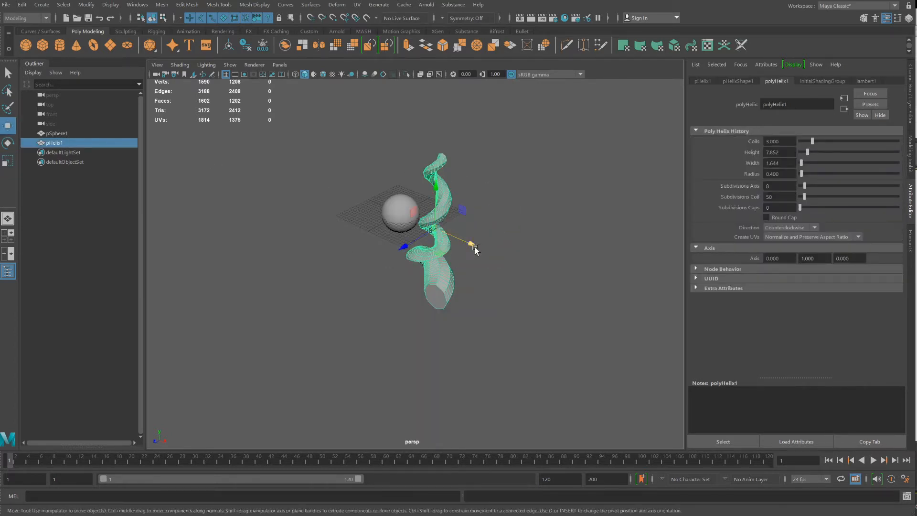
Move and tilt the helix so the trail rises from the sphere.
left_click_drag(471, 242, 432, 228)
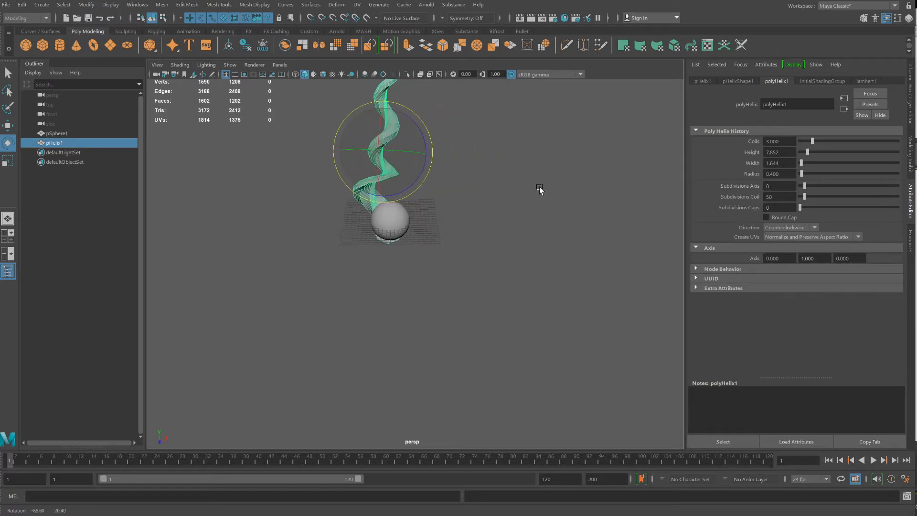
left_click_drag(538, 190, 452, 291)
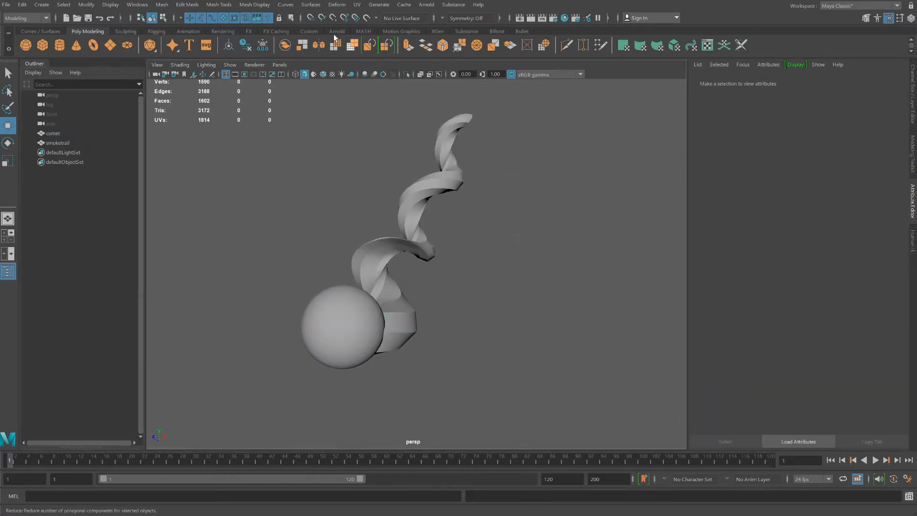
Add an Arnold Skydome Light and connect an HDRI image to its Color.
left_click(426, 5)
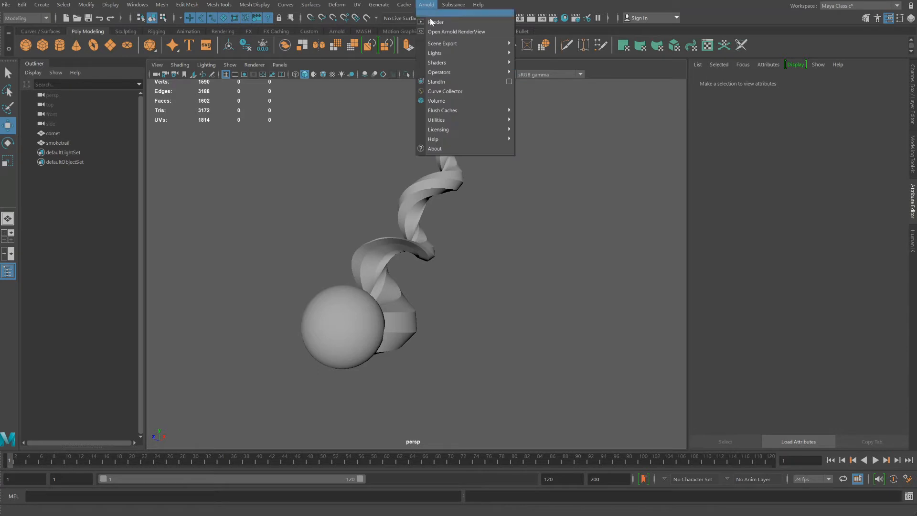
mouse_move(444, 54)
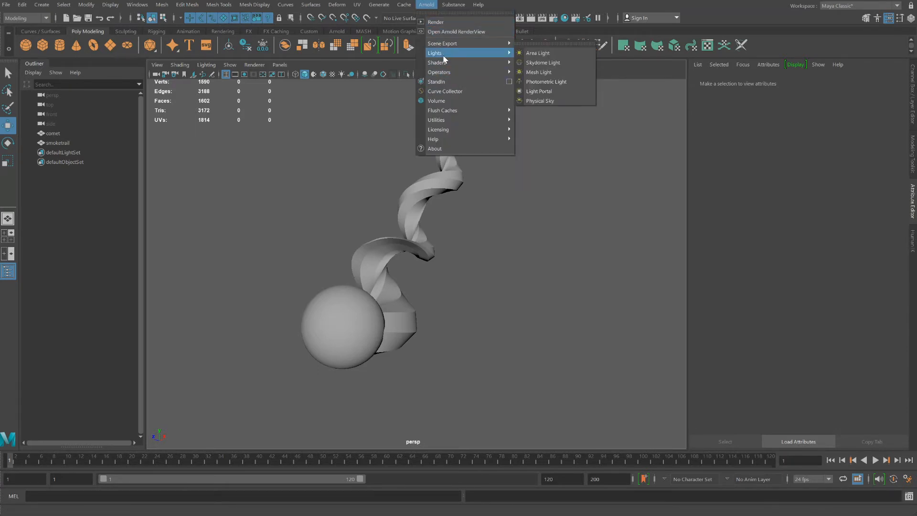
left_click(543, 63)
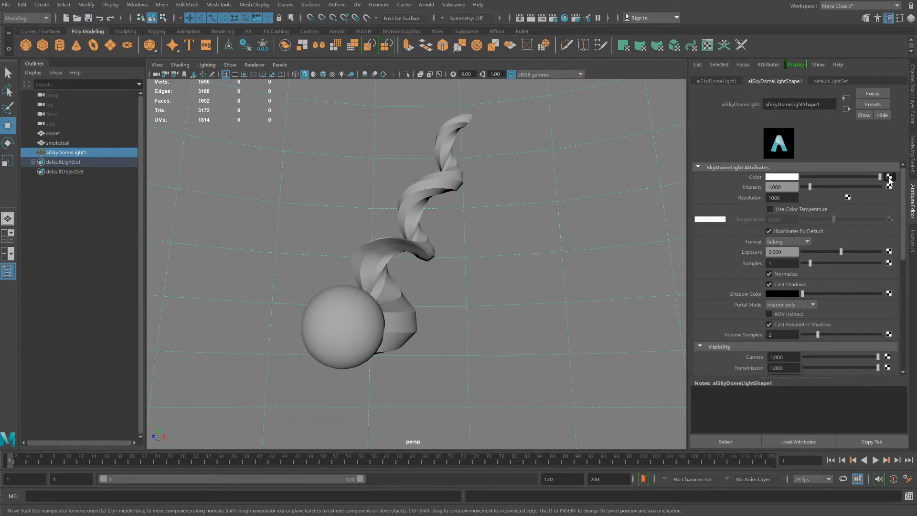
left_click(889, 177)
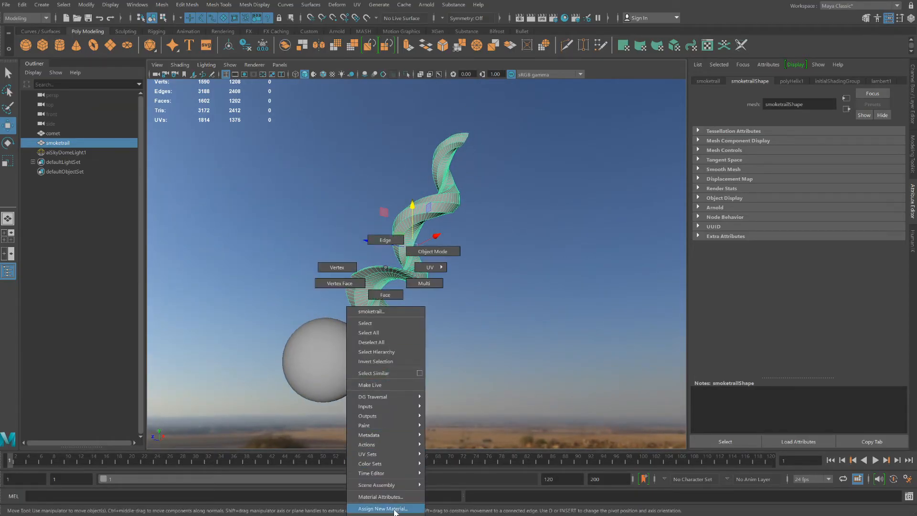
Assign a Lambert to the trail, then break lambert2SG's Surface material connection.
left_click(382, 508)
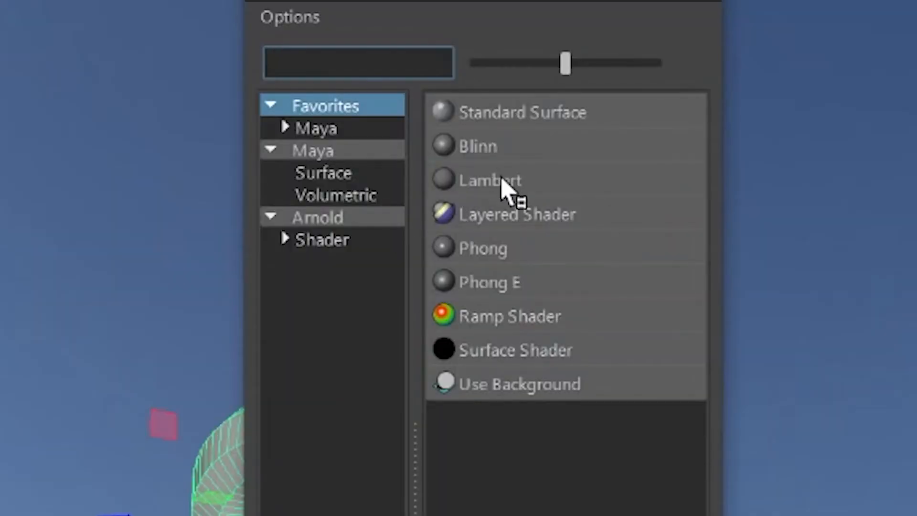
left_click(489, 180)
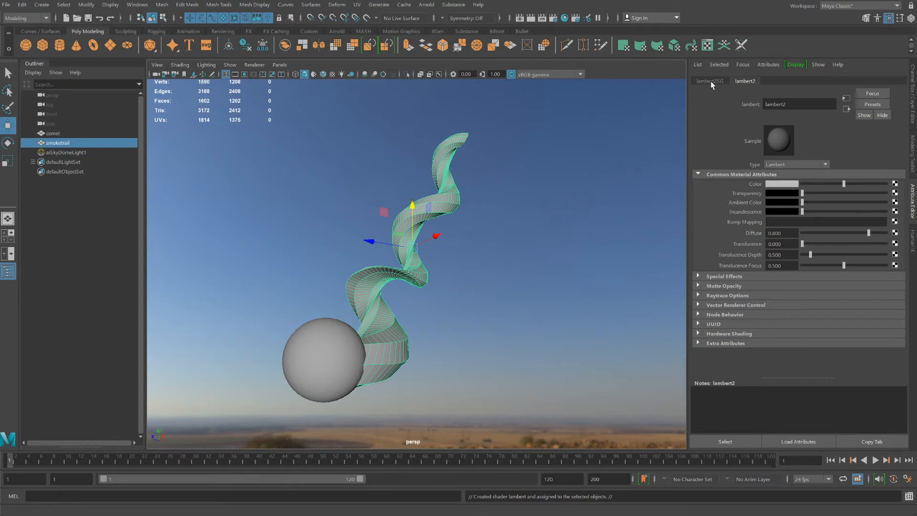
left_click(710, 80)
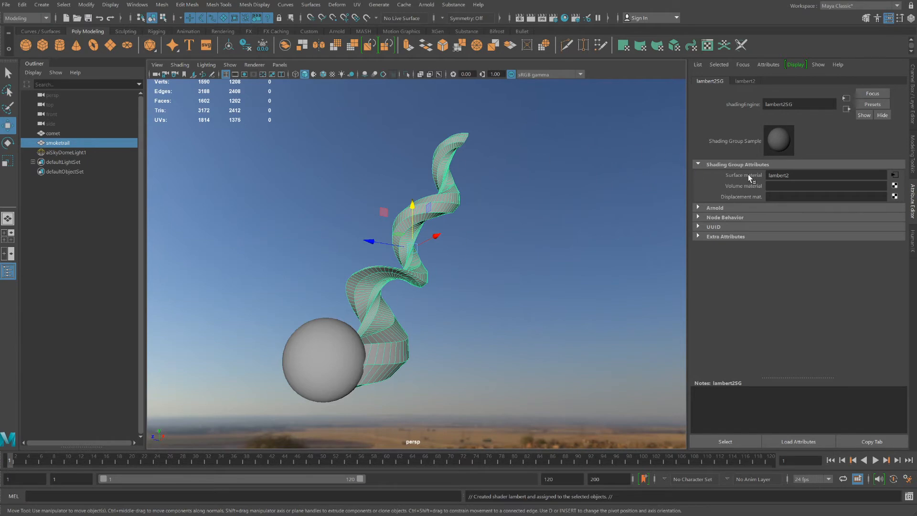
mouse_move(750, 180)
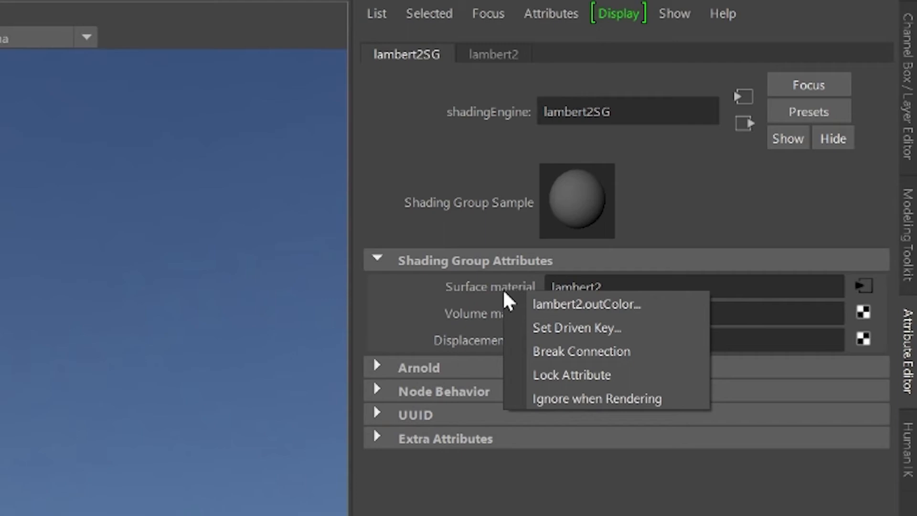
mouse_move(581, 350)
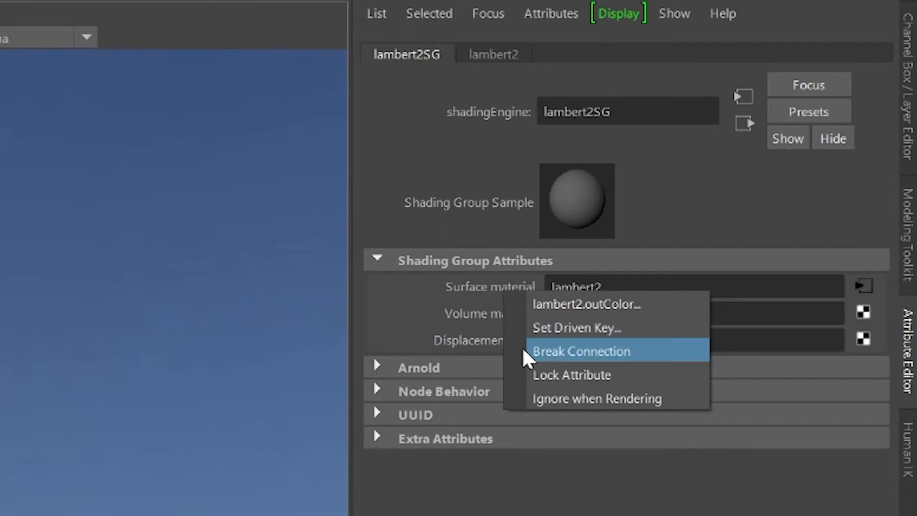
left_click(582, 351)
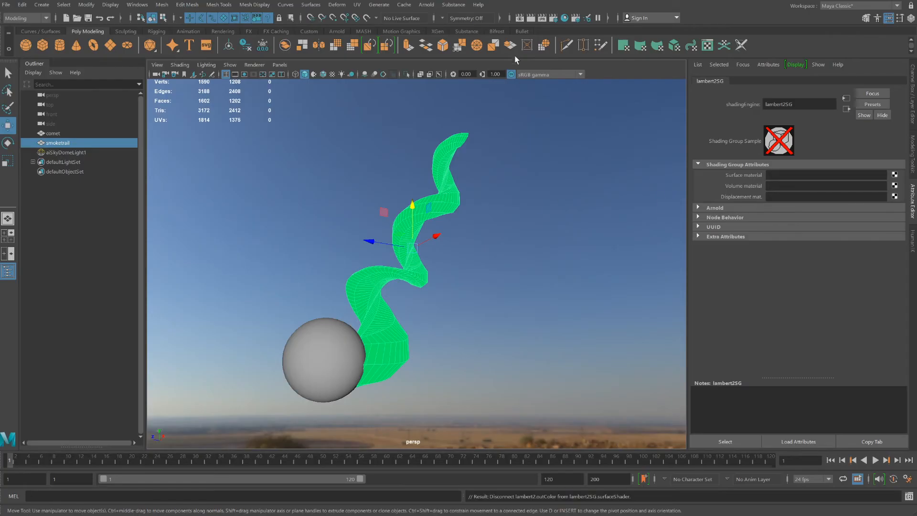
Render the frame in Arnold Render View showing the trail as magenta placeholder.
left_click(531, 18)
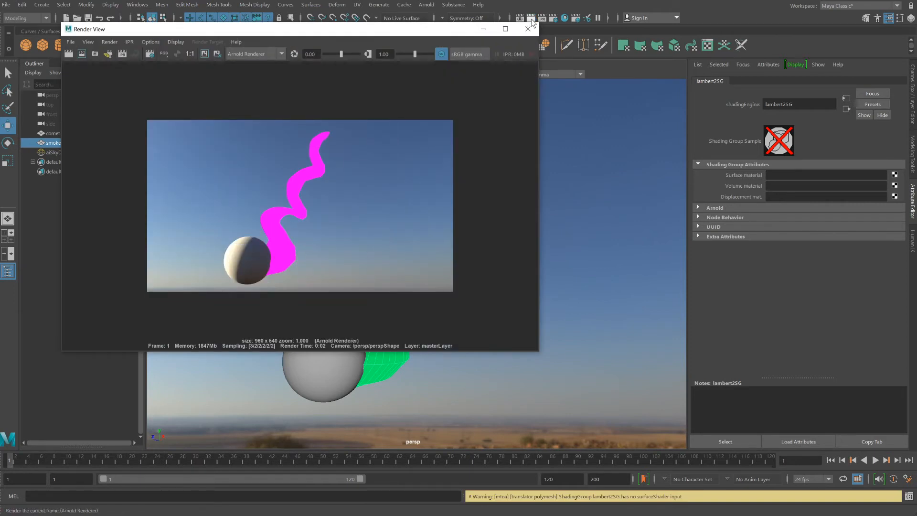
left_click(527, 28)
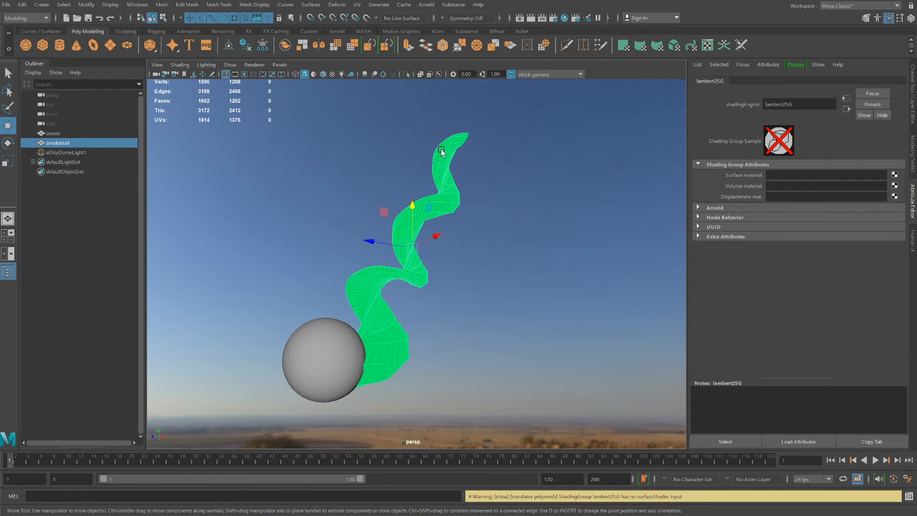
mouse_move(389, 353)
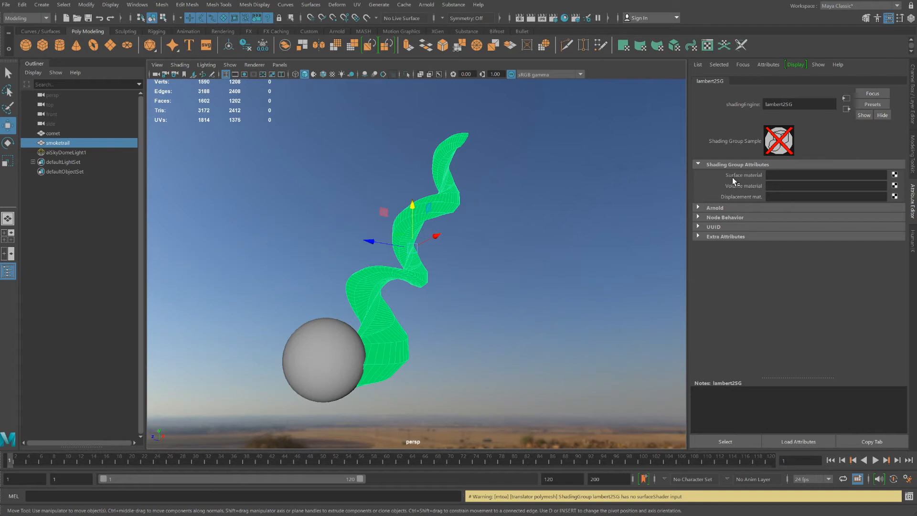
mouse_move(745, 186)
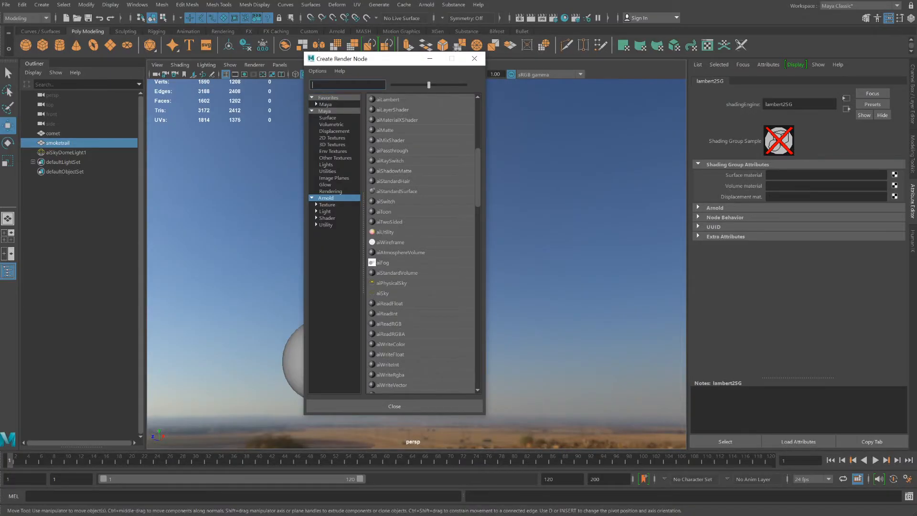
Search 'volu' and connect aiStandardVolume as the shading group's volume material.
type("volu")
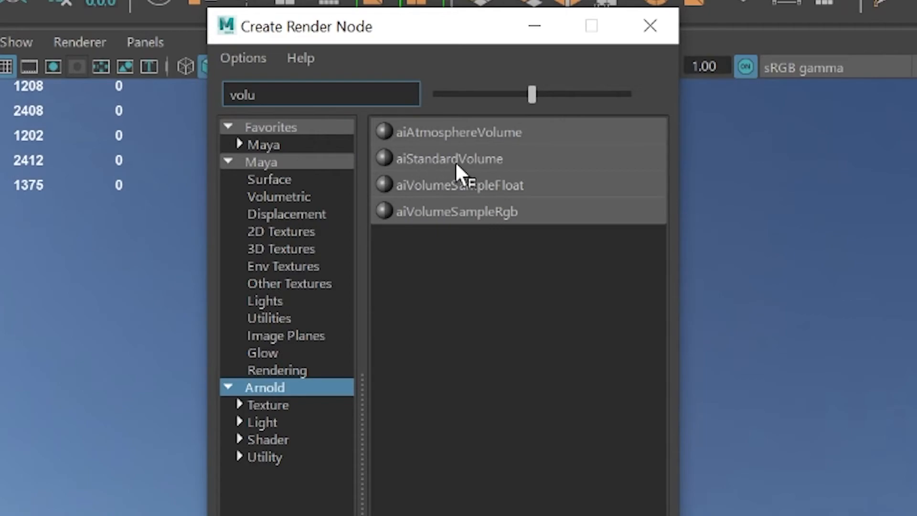
left_click(448, 158)
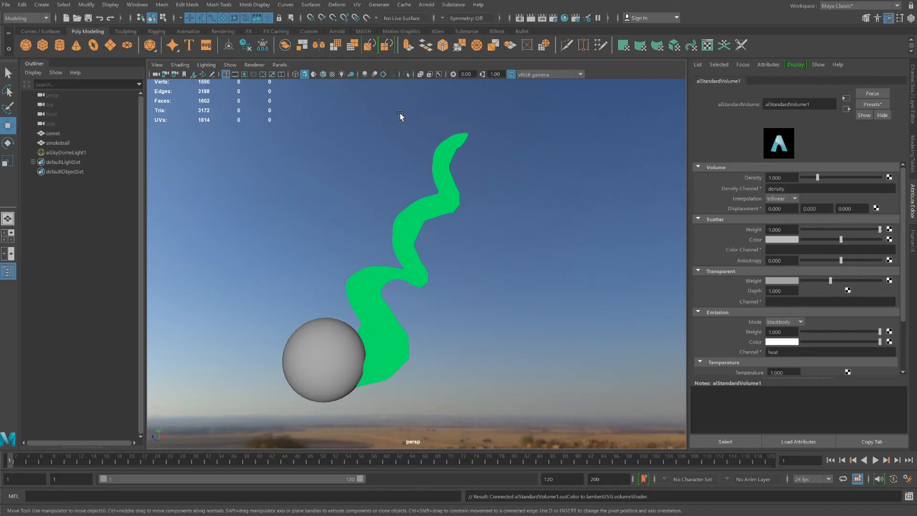
mouse_move(525, 29)
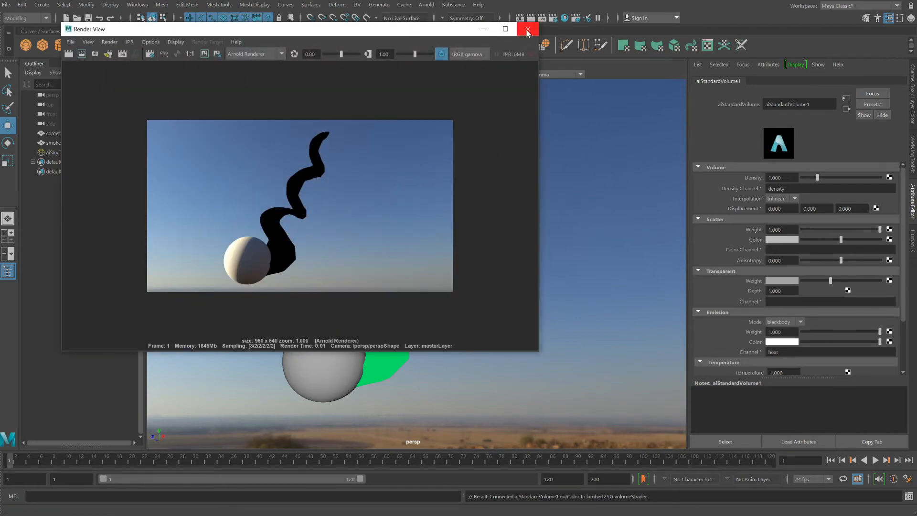
Set smoketrailShape's Arnold volume Step Size to 0.1 and render the soft grey volume.
left_click(525, 30)
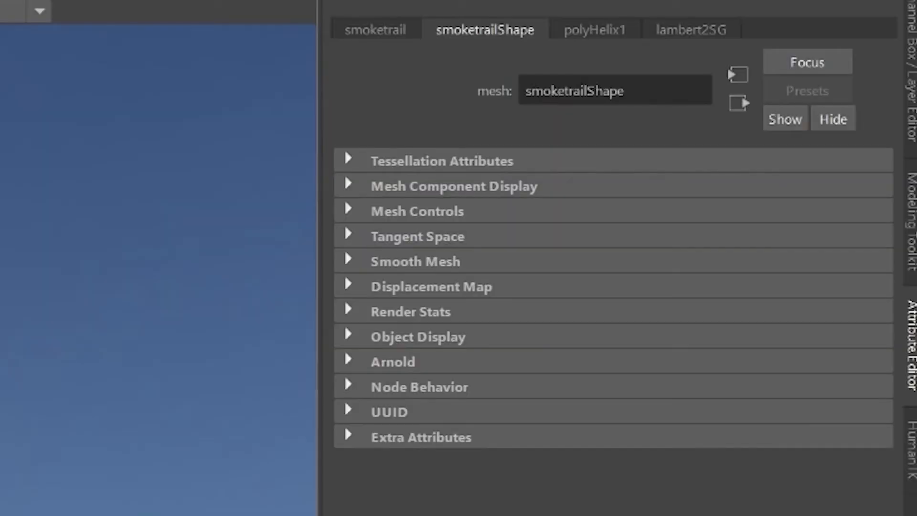
mouse_move(436, 220)
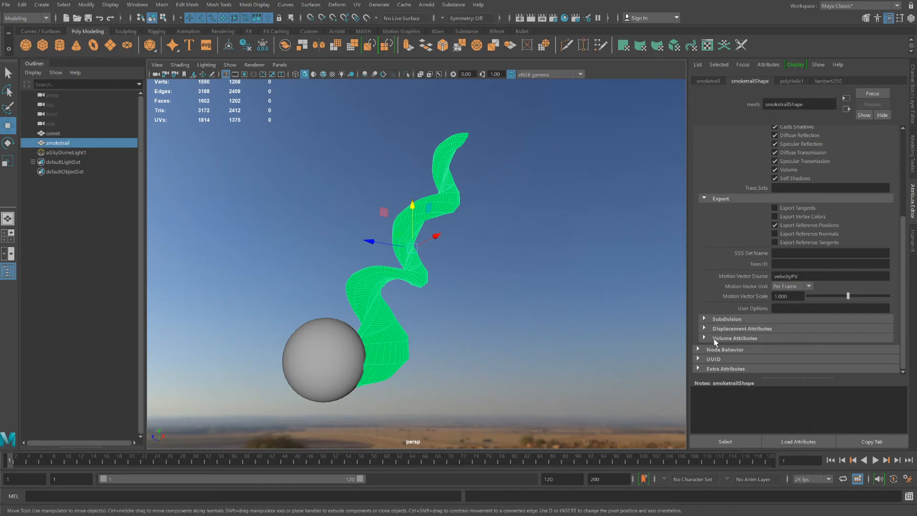
left_click(734, 339)
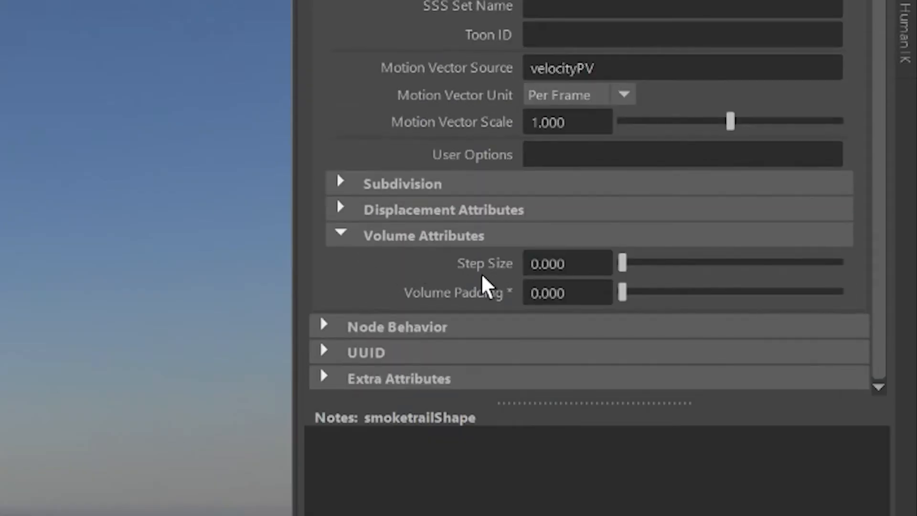
left_click(567, 264)
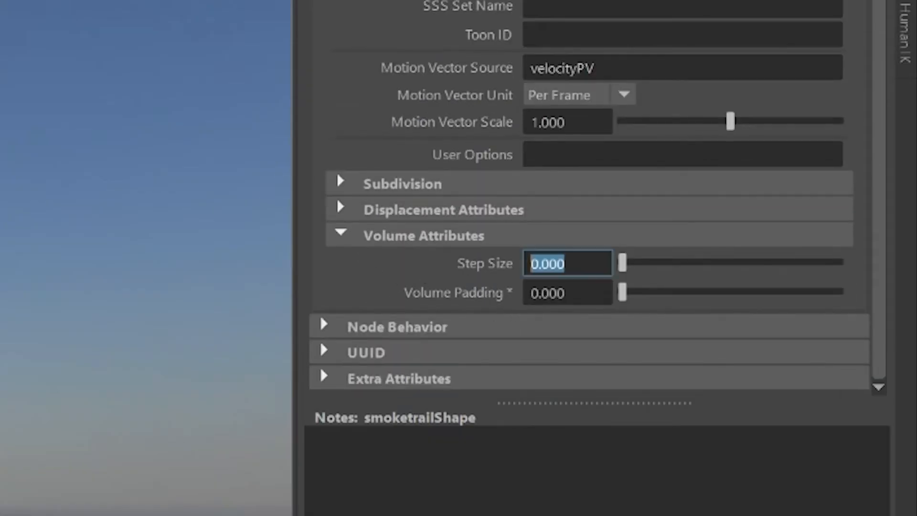
type(".1")
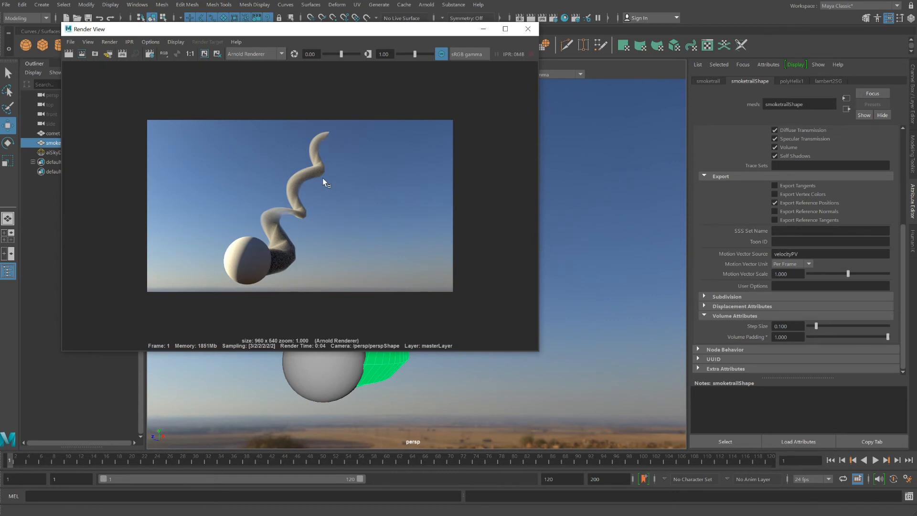
left_click(527, 28)
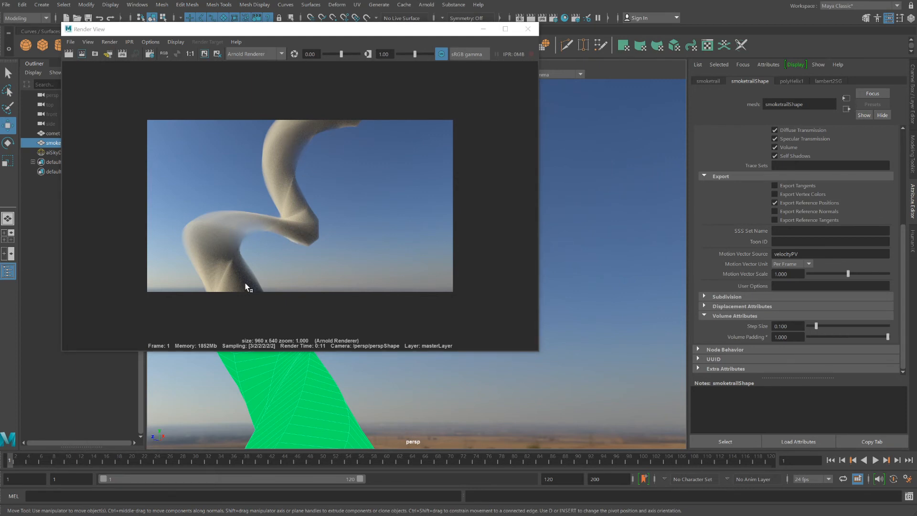
left_click(528, 28)
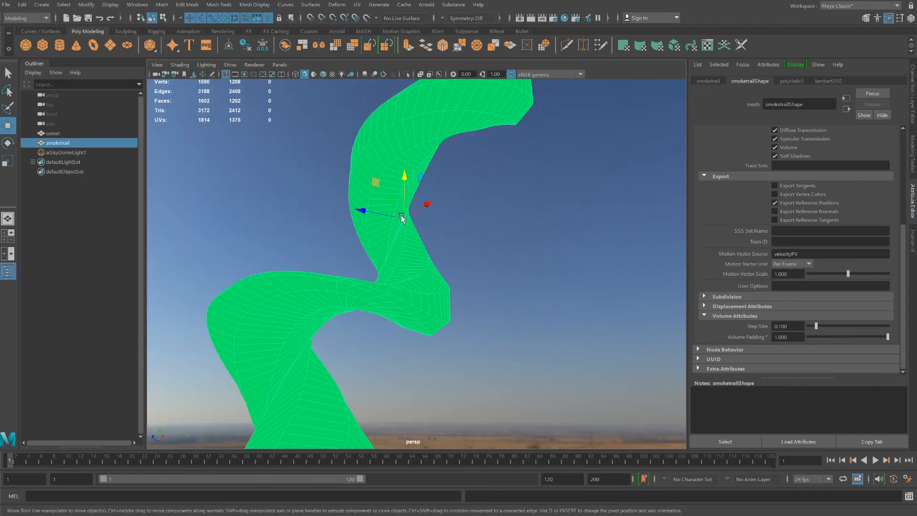
Lower aiStandardVolume1 Density to 0.1 and render the thinner trail.
left_click(827, 81)
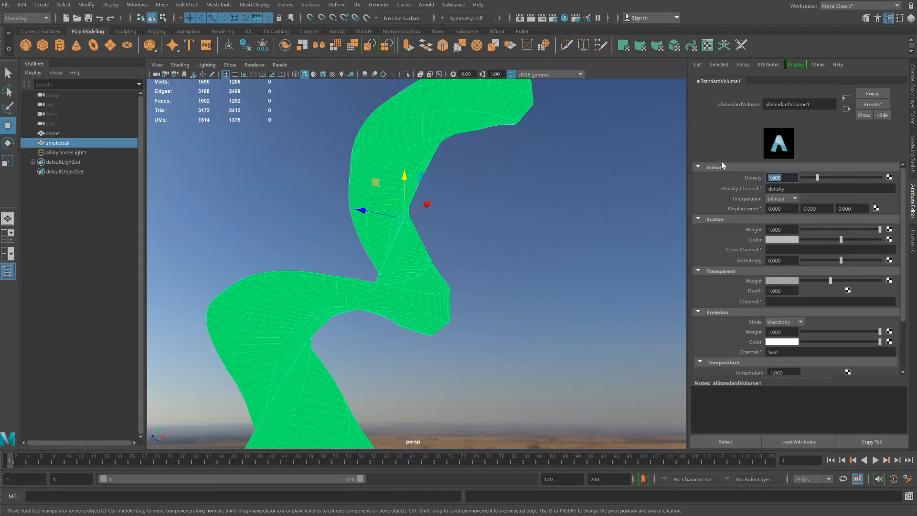
mouse_move(732, 166)
type("0.100")
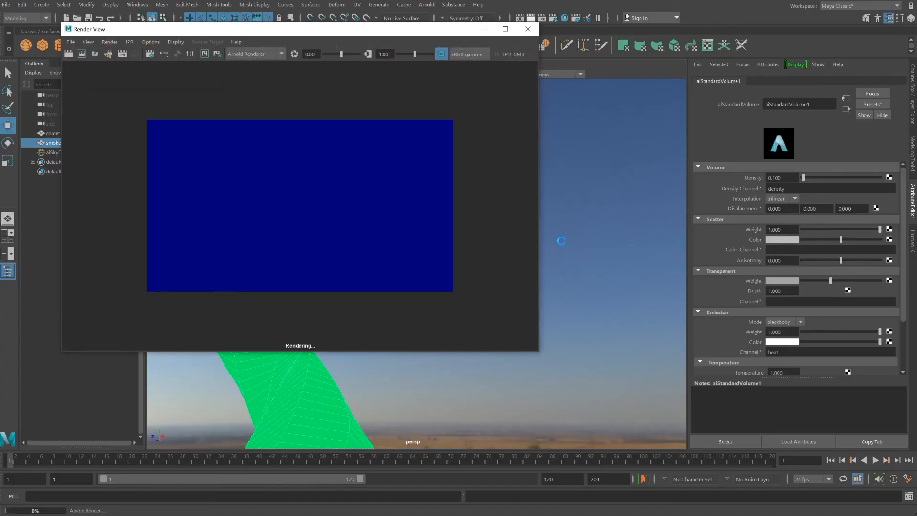
left_click(528, 29)
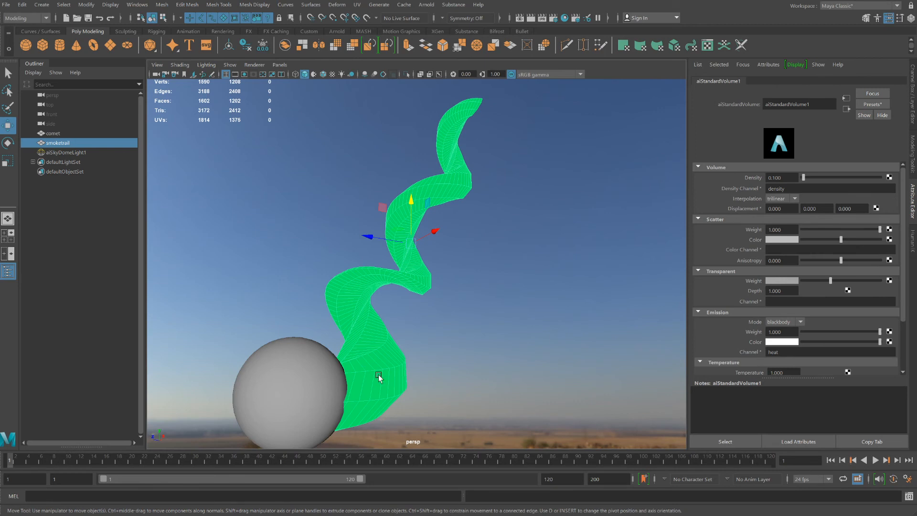
mouse_move(373, 370)
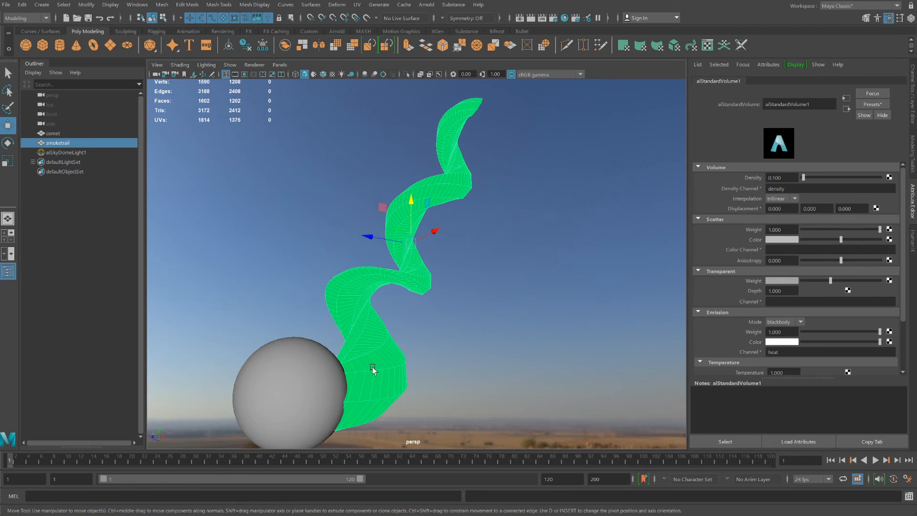
mouse_move(375, 343)
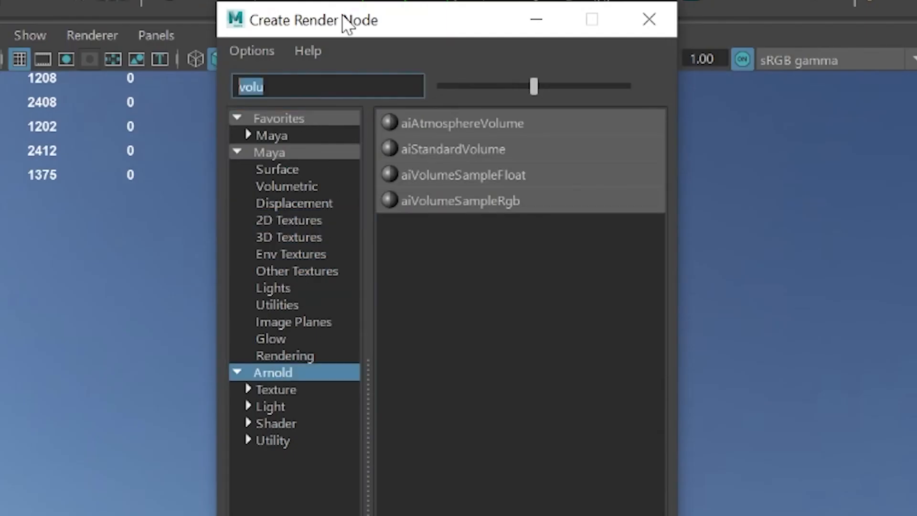
Search 'noi' and connect aiNoise to aiStandardVolume1's Displacement.
type("noi")
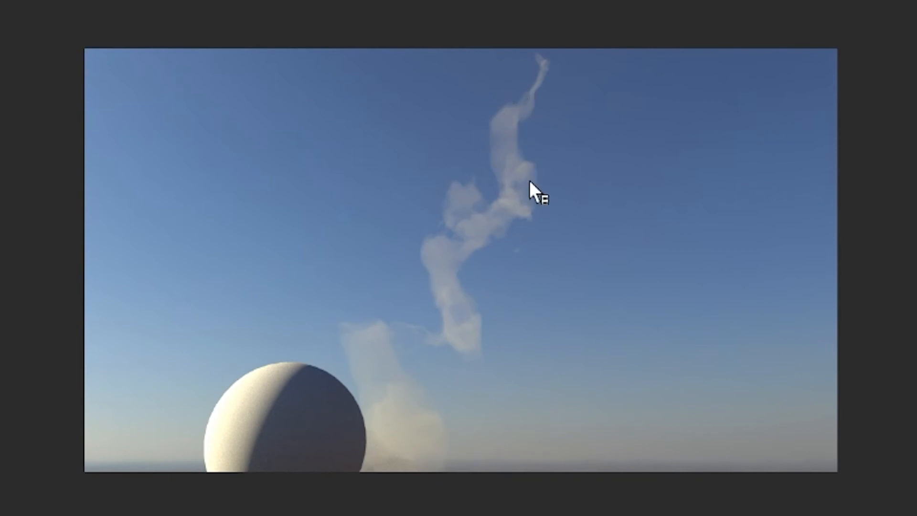
mouse_move(488, 210)
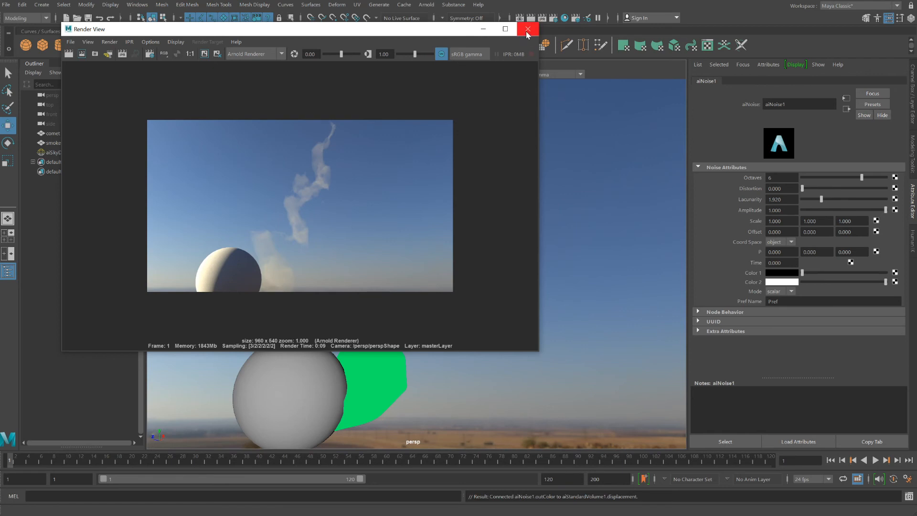
Set aiNoise1 Octaves to 2 and Amplitude to 10 after closing the render preview.
left_click(526, 30)
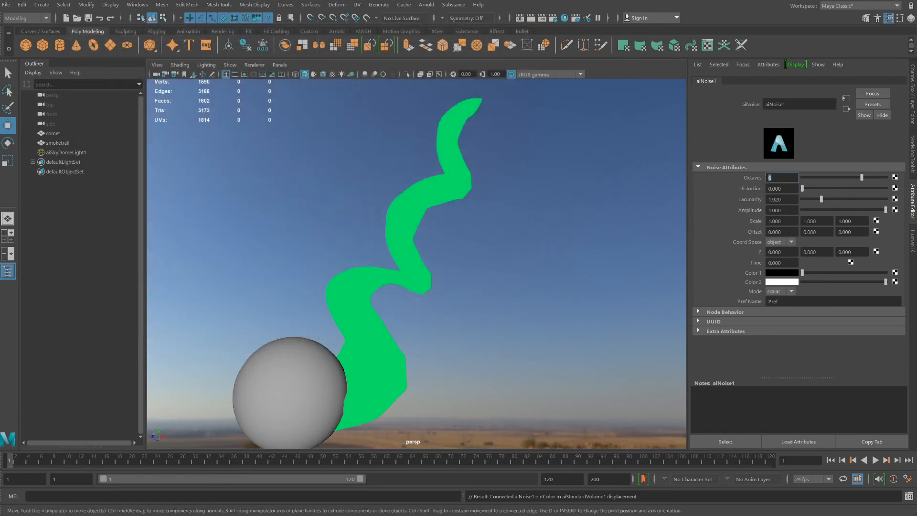
type("2")
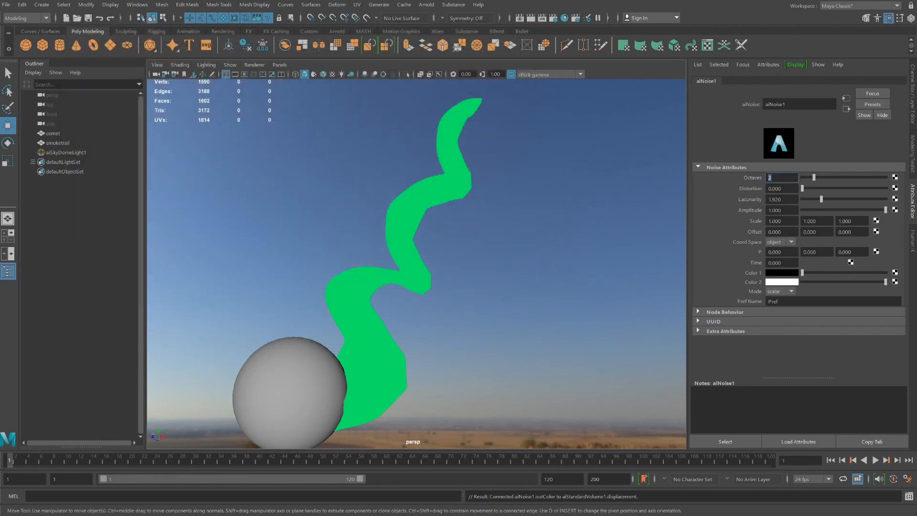
left_click(782, 209)
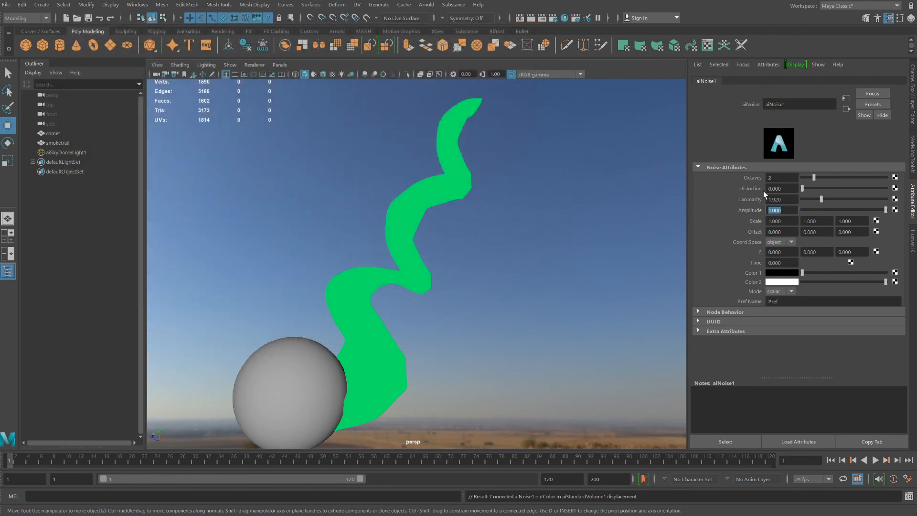
type("10.000")
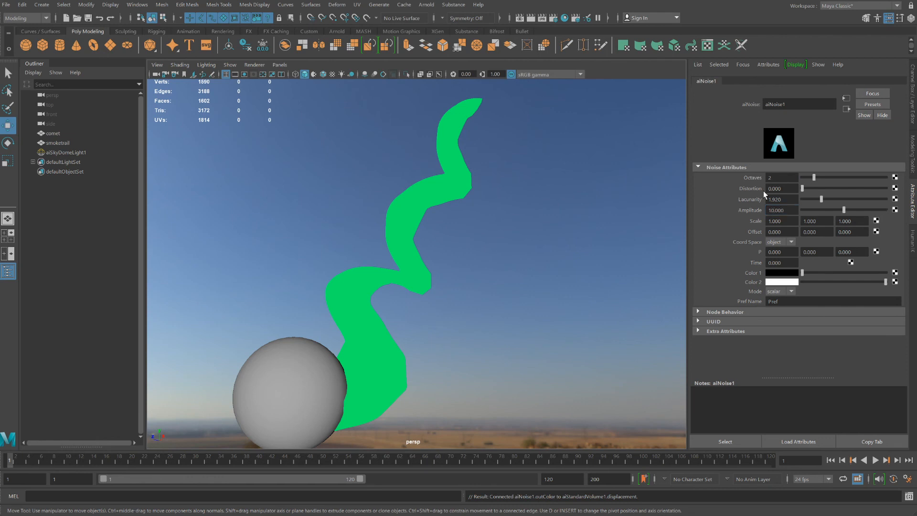